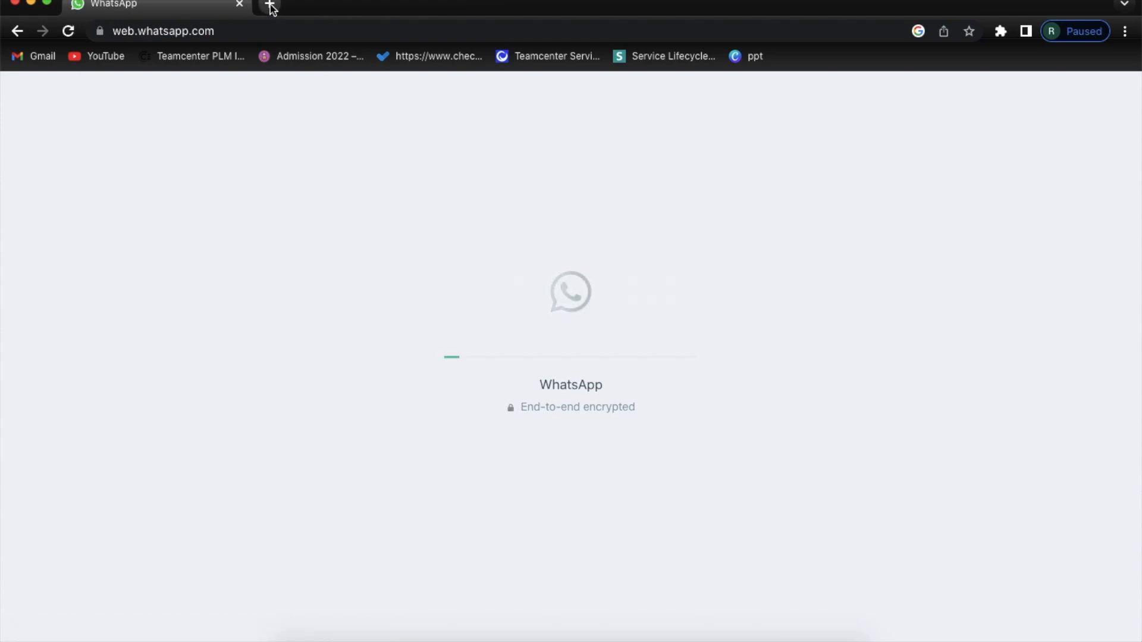
Open a second browser tab alongside the loaded WhatsApp Web chat list.
left_click(268, 7)
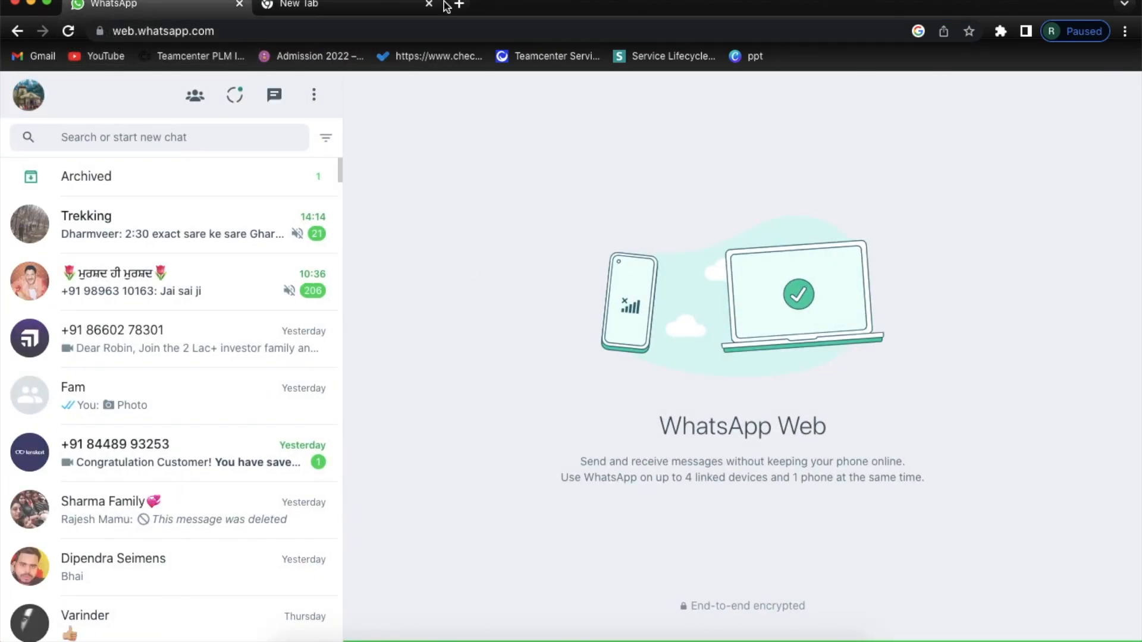
left_click(342, 6)
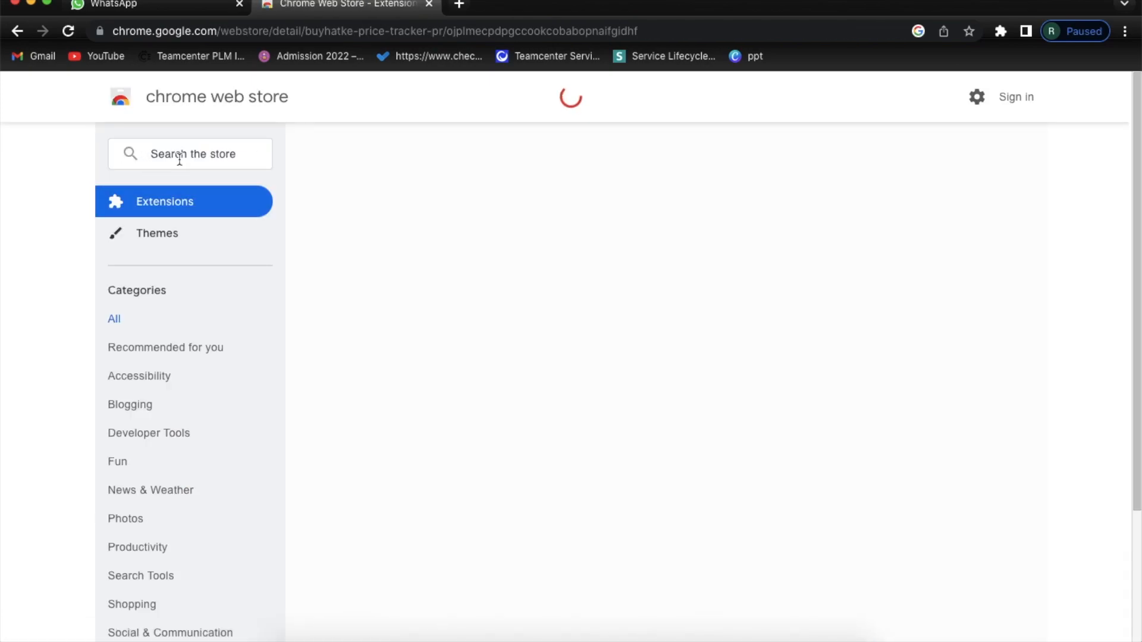
Search the store for 'wa whats' and add WA Web Plus for WhatsApp to Chrome.
left_click(185, 202)
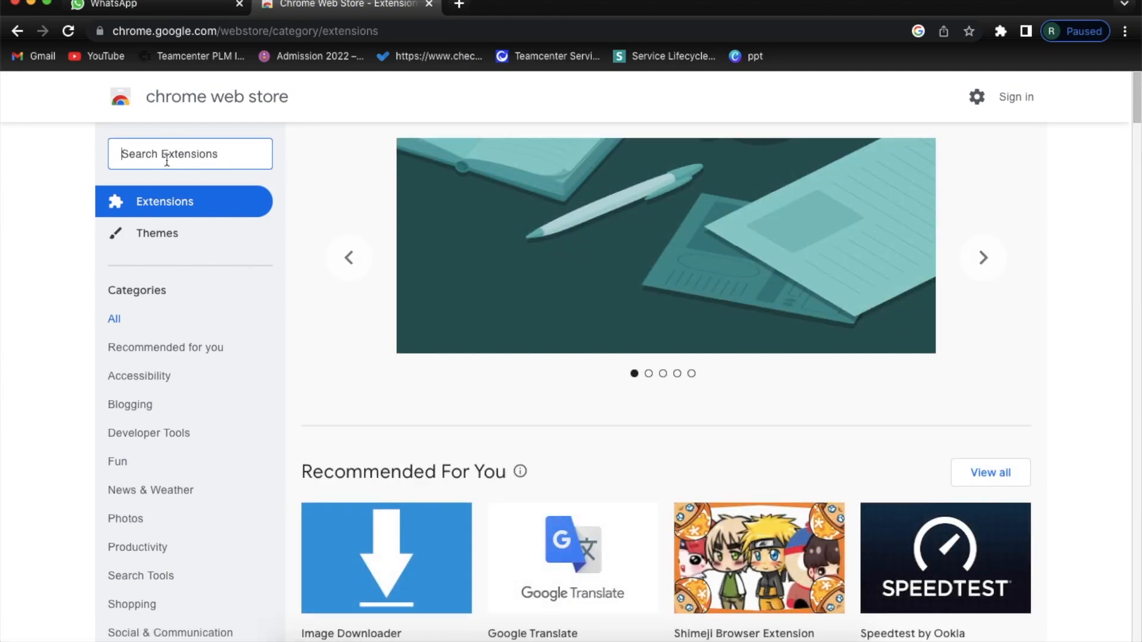
type("wa whatsapp")
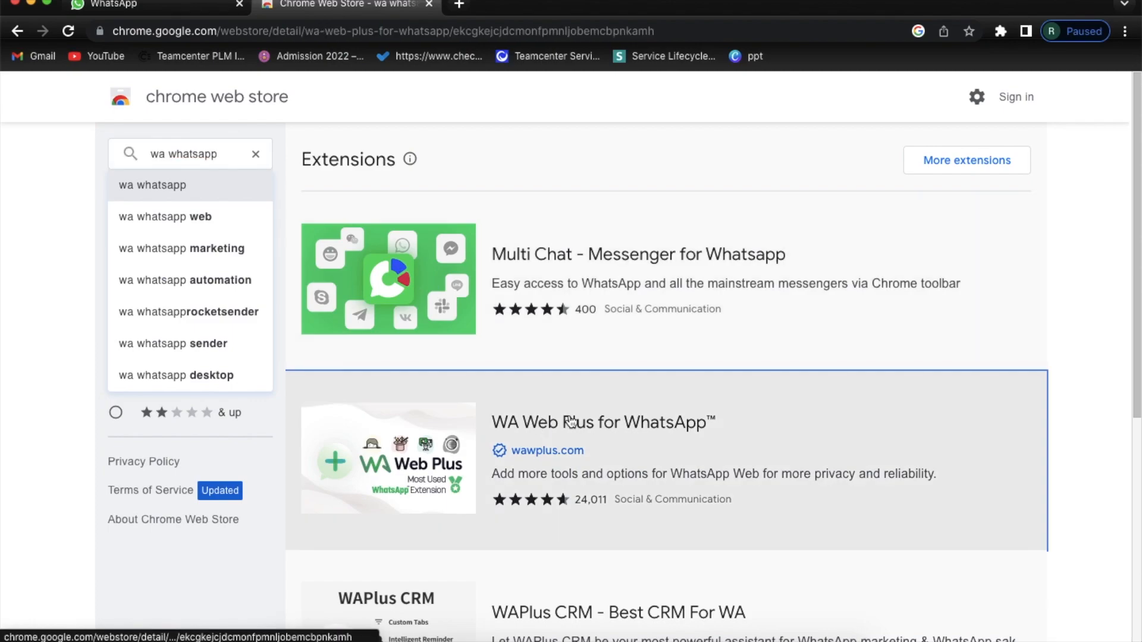
left_click(601, 422)
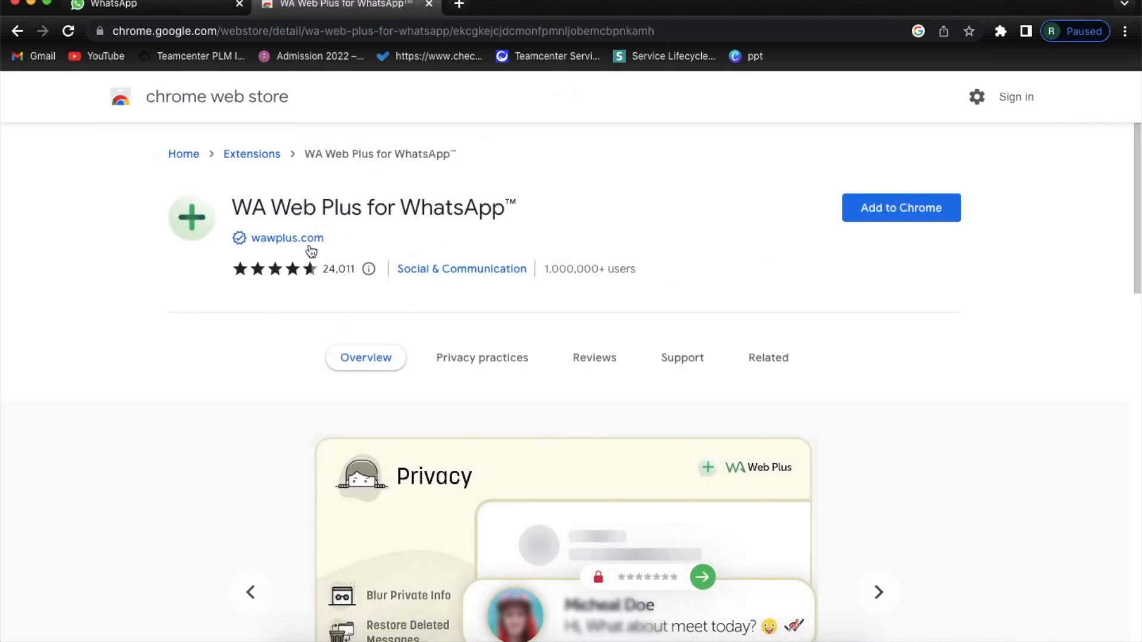
left_click(900, 208)
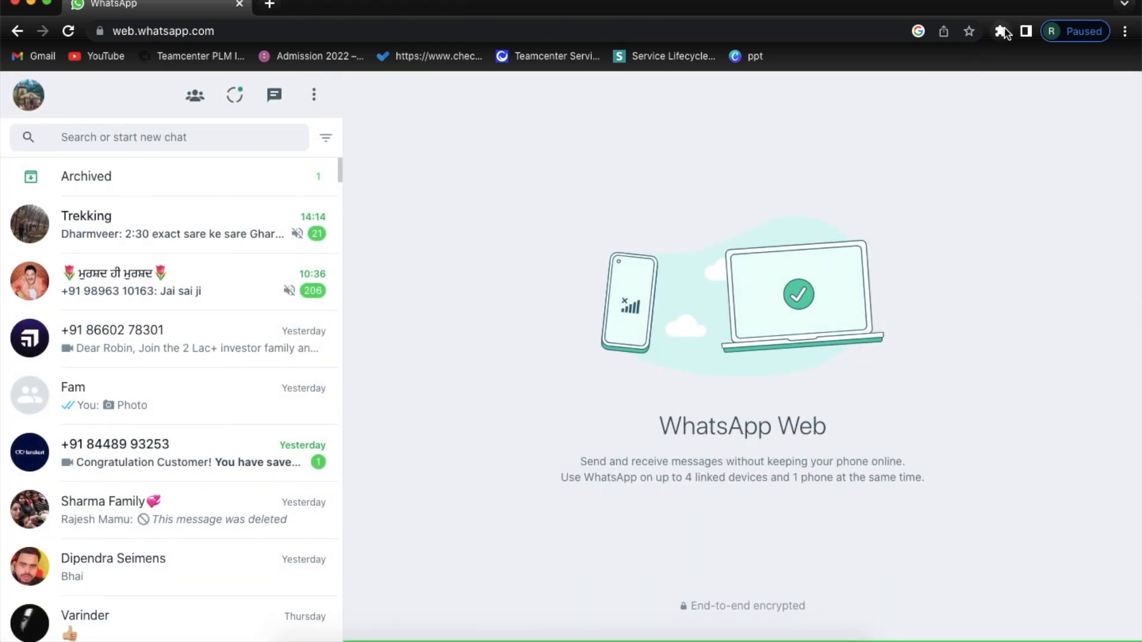
Open WA Web Plus for WhatsApp from the Extensions menu and close the Urgent donation popup.
left_click(999, 31)
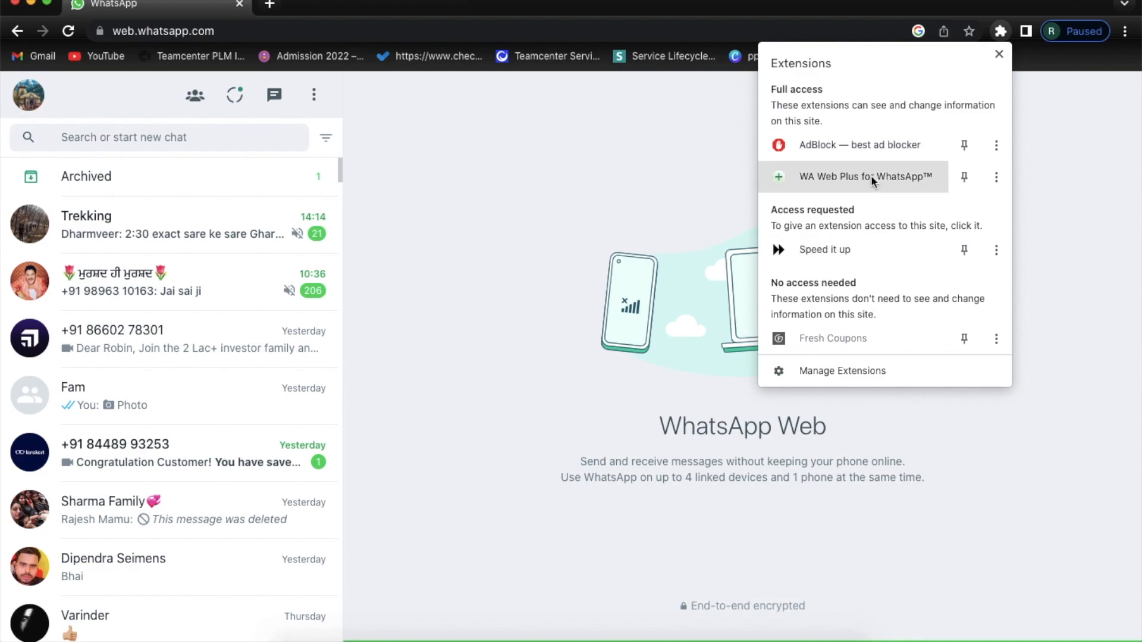
left_click(865, 176)
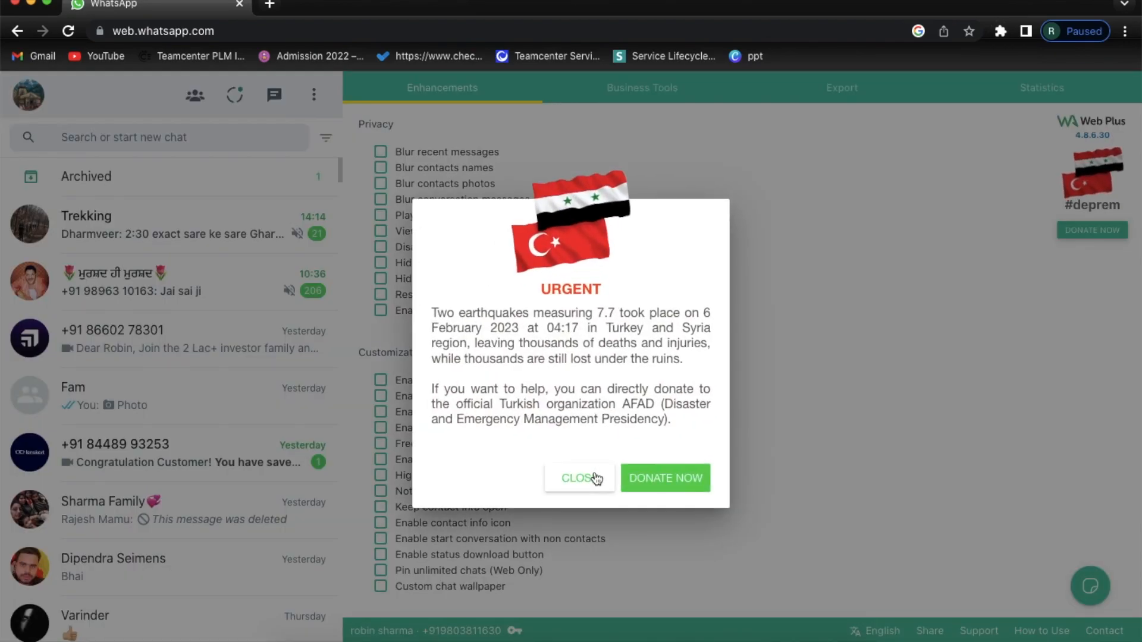
left_click(577, 478)
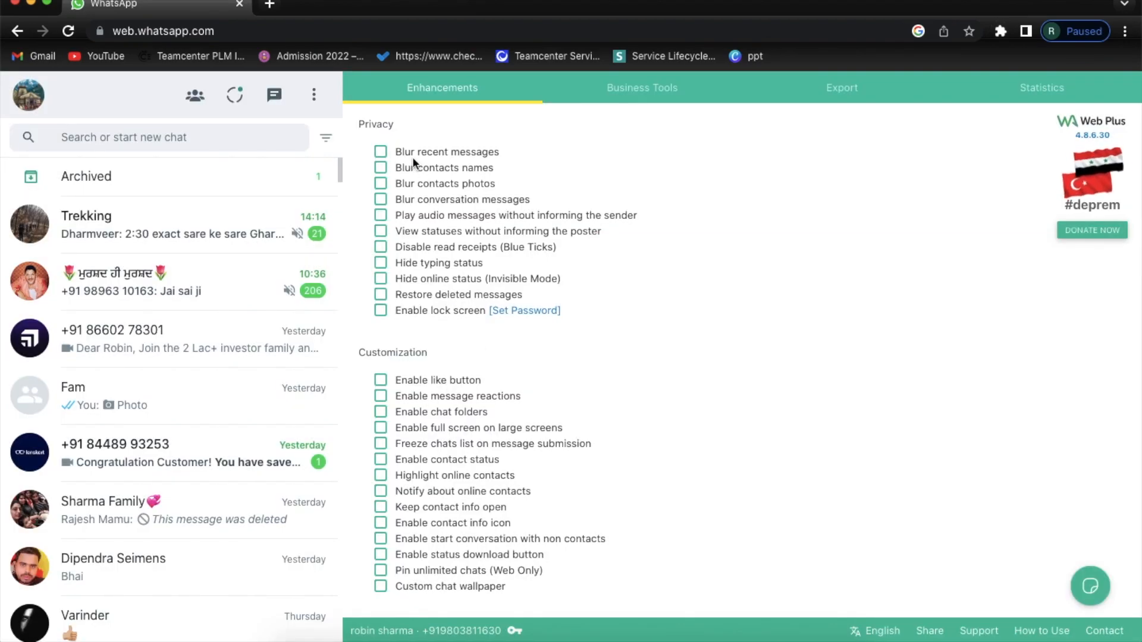
Enable Blur recent messages, Blur contacts photos and Blur conversation messages; dismiss the notification banner.
left_click(379, 152)
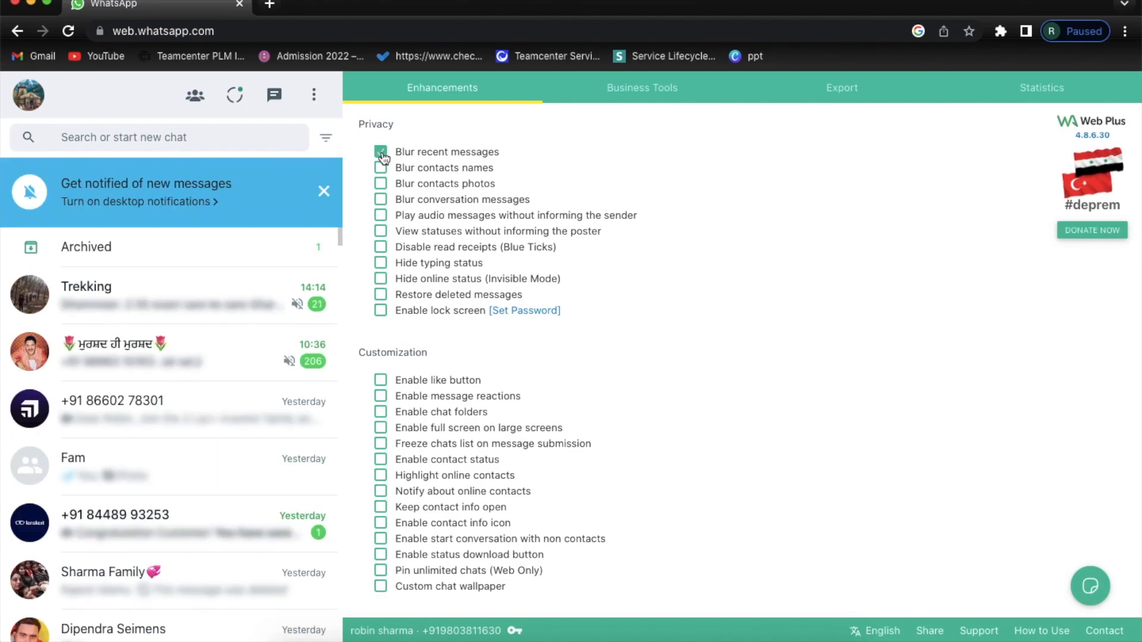
left_click(379, 151)
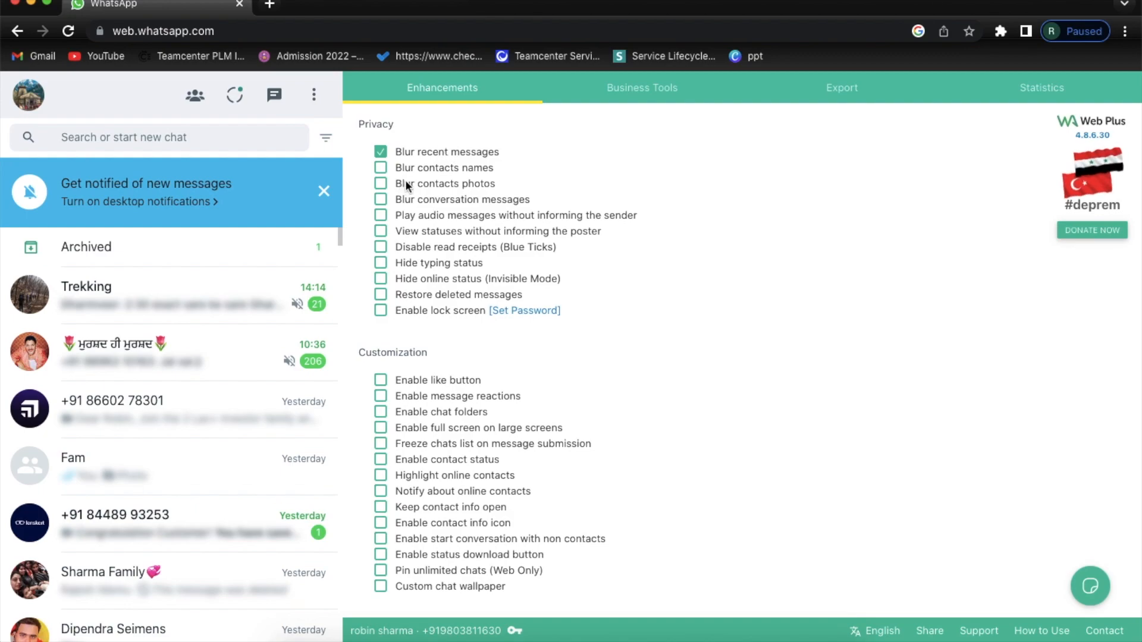
left_click(379, 182)
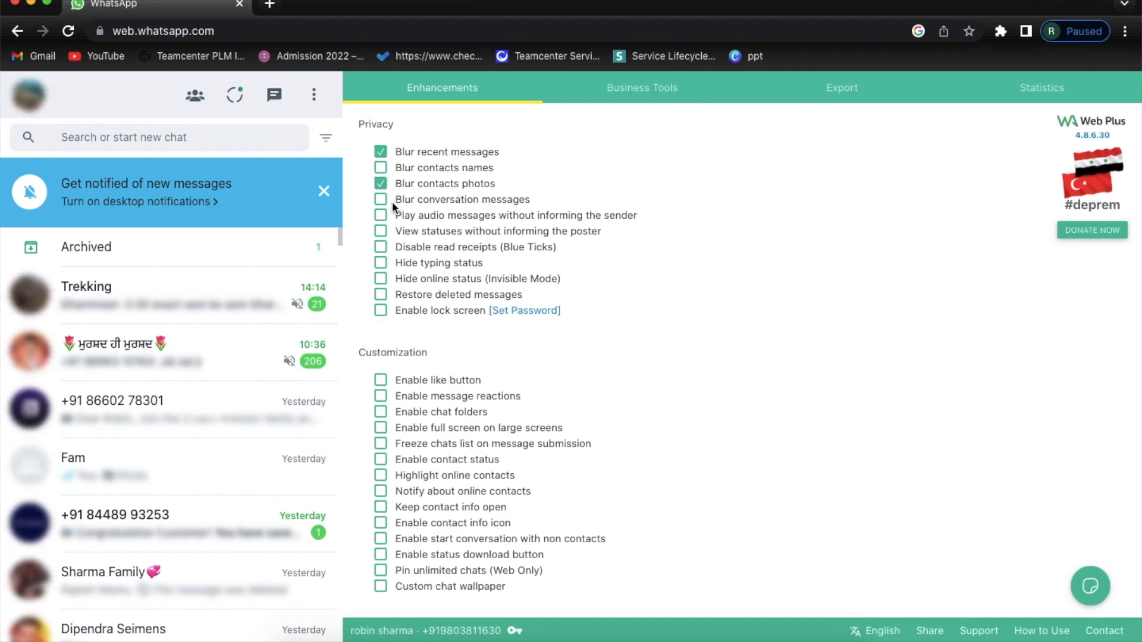
left_click(379, 199)
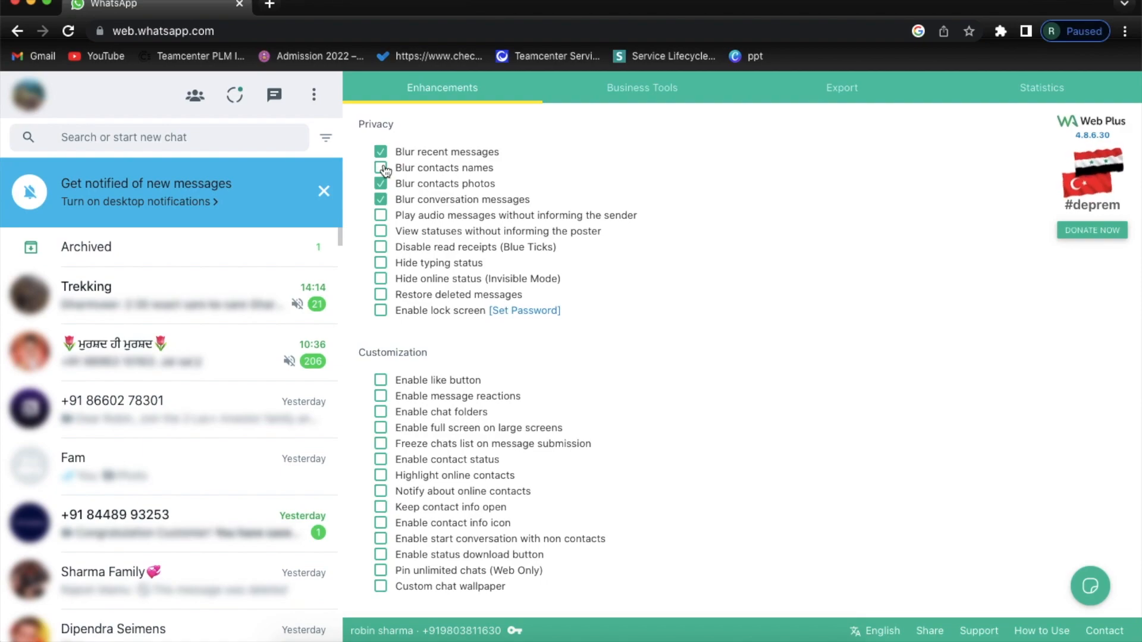
left_click(380, 168)
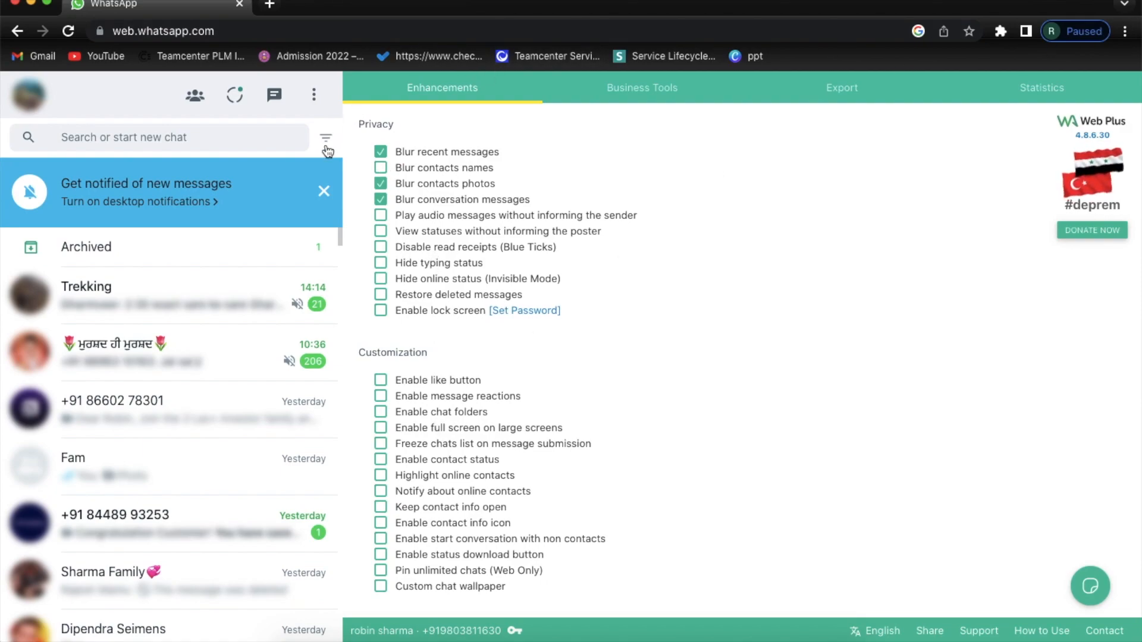
left_click(323, 191)
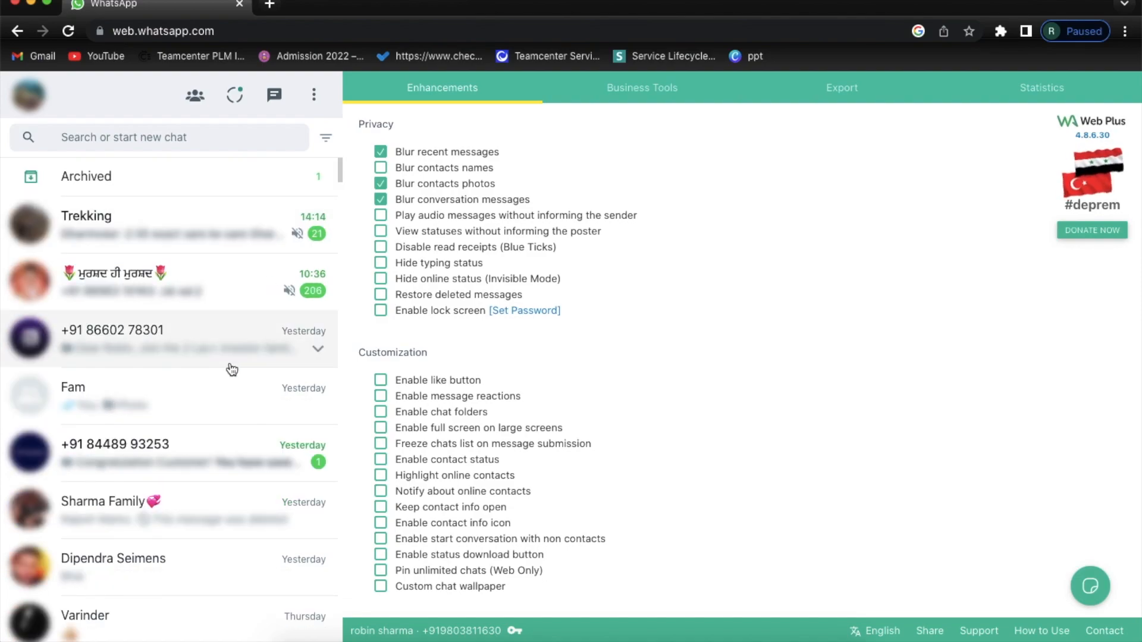
mouse_move(210, 394)
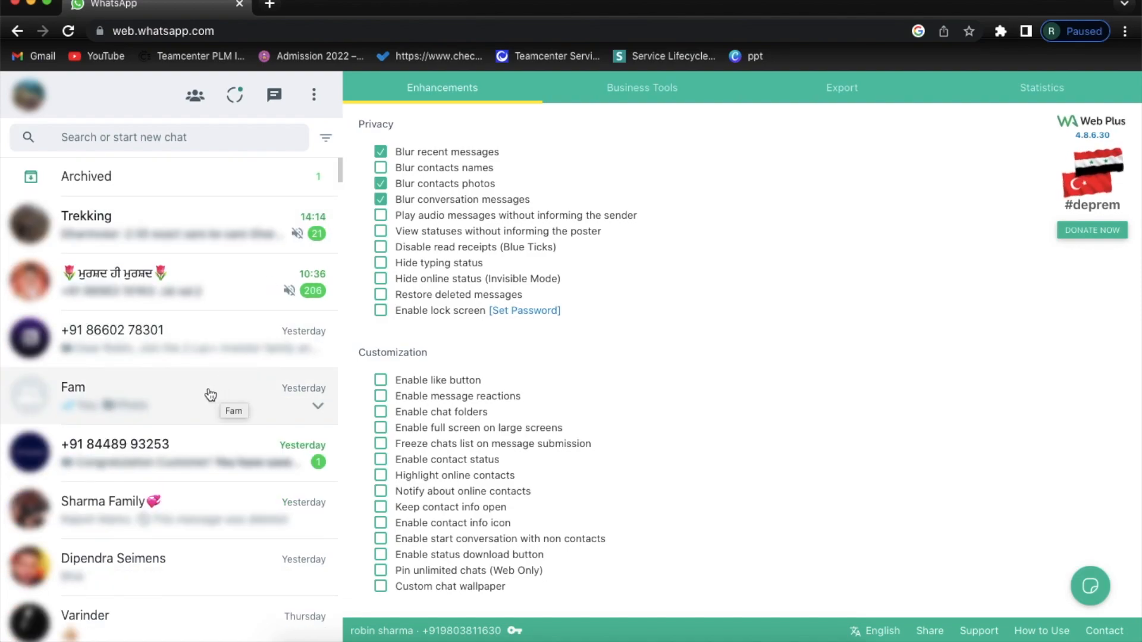
Open the Dipendra and Fam chats to check the blur, then reopen WA Web Plus.
left_click(113, 567)
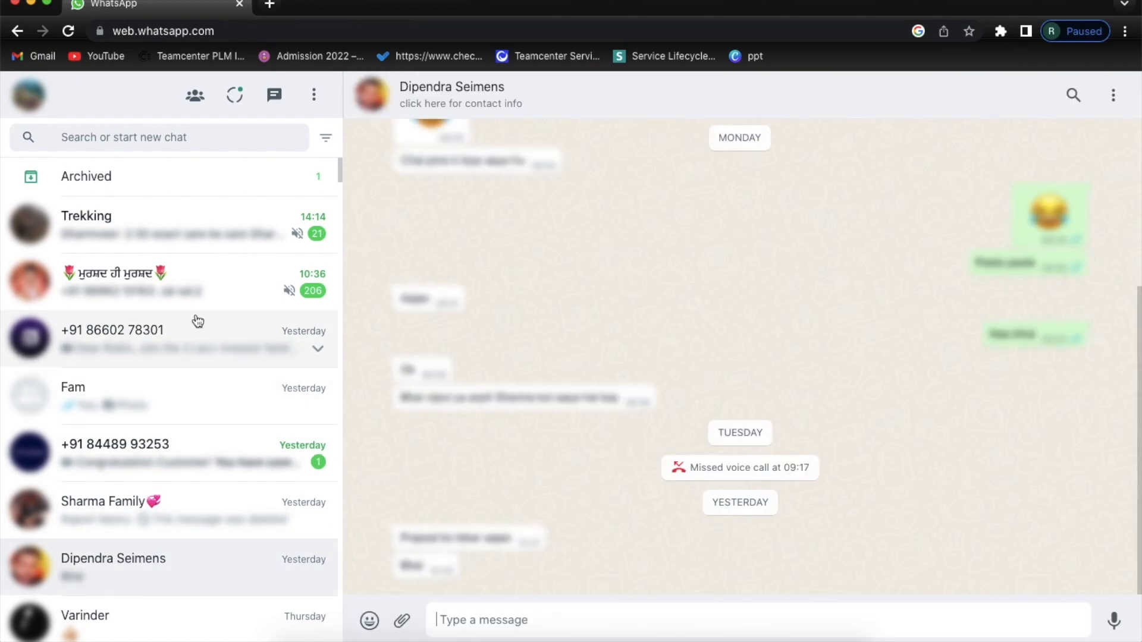
mouse_move(175, 393)
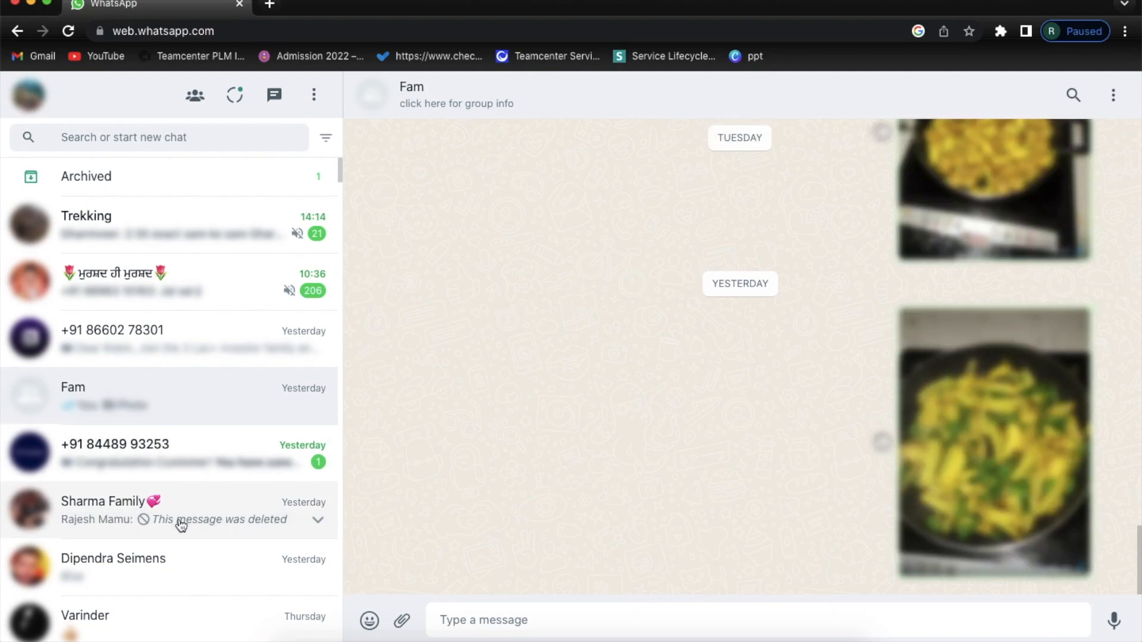
left_click(113, 559)
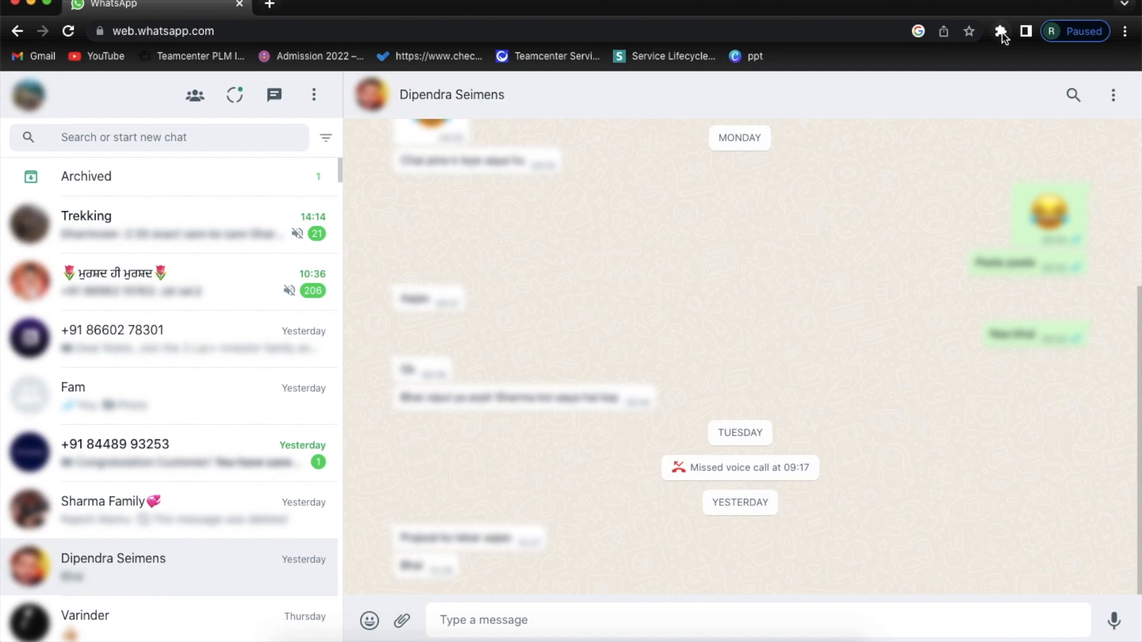
left_click(1000, 30)
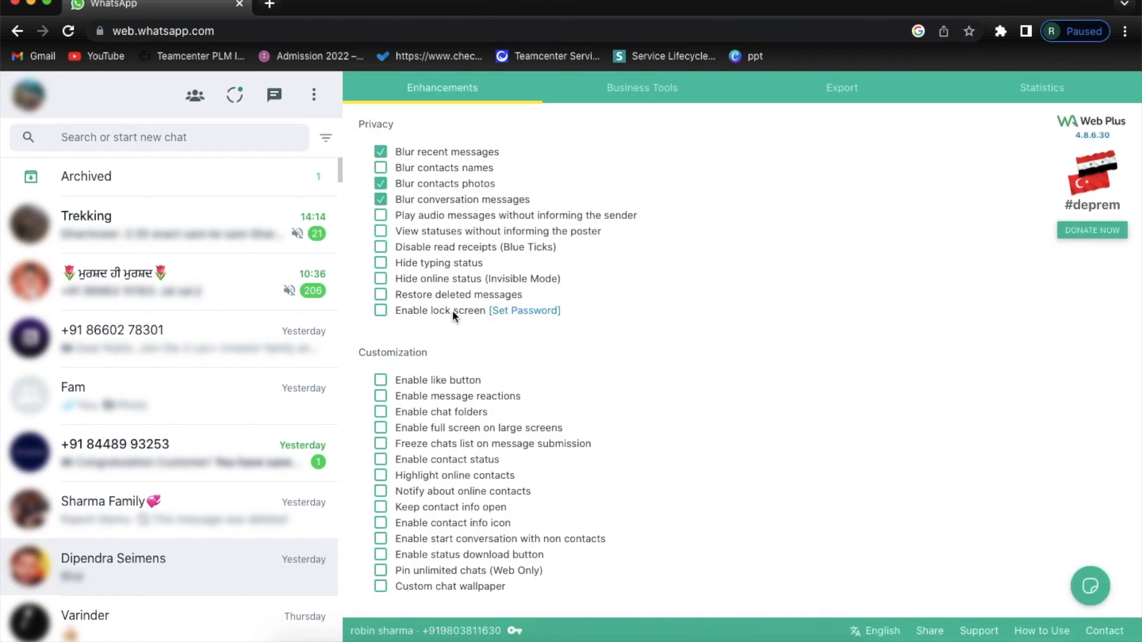
Enable the lock screen, acknowledge the warning, and save a new lock password.
left_click(380, 309)
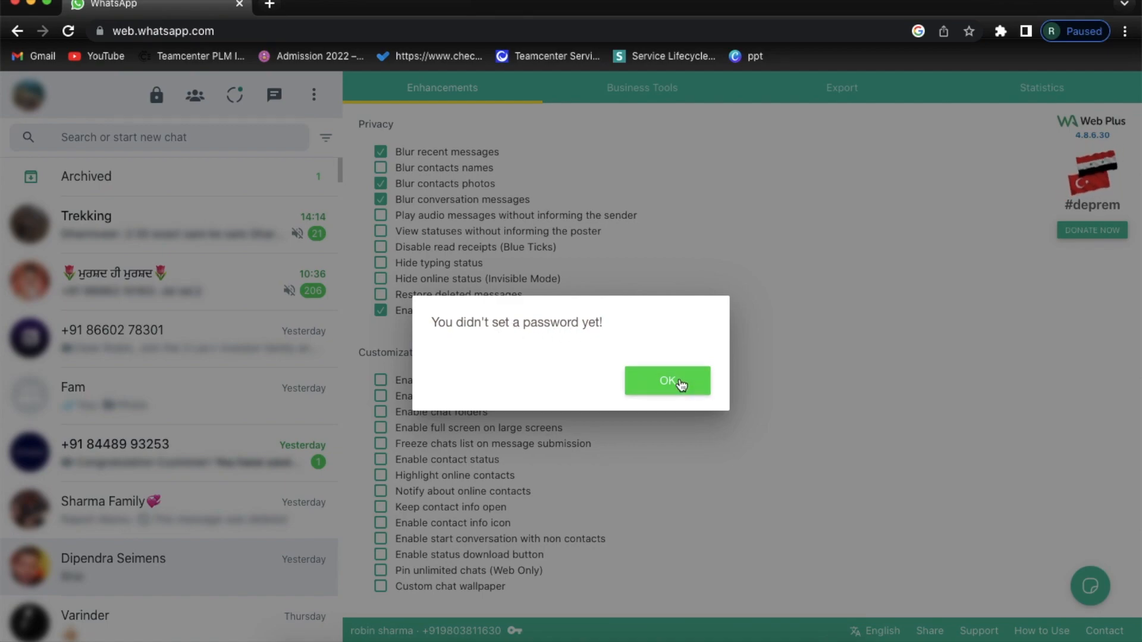
left_click(665, 380)
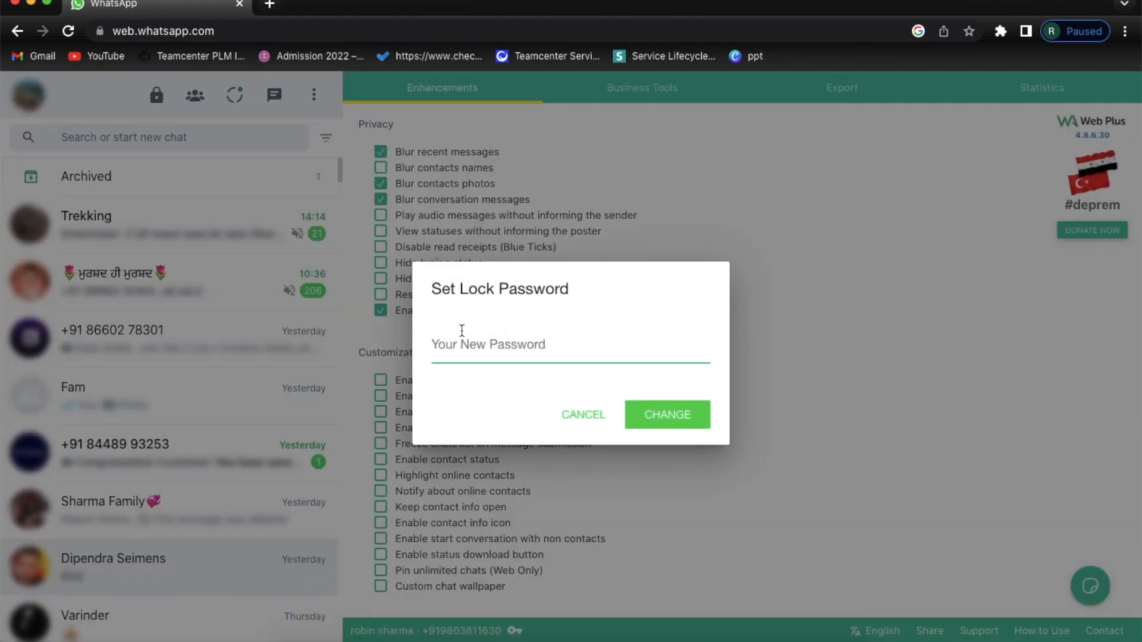
left_click(582, 415)
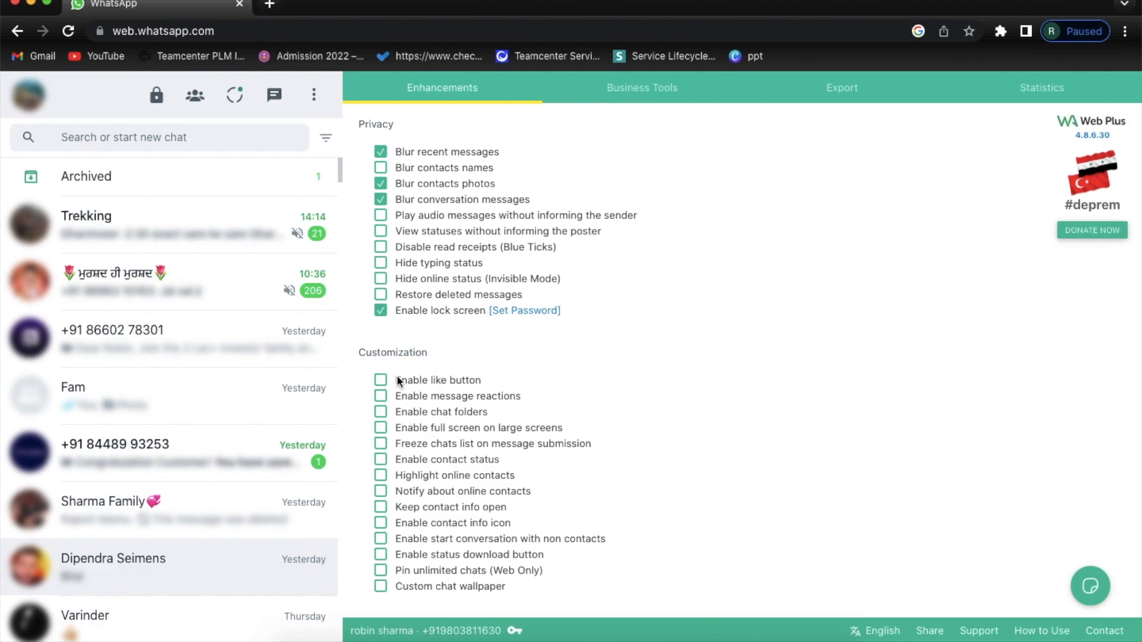
left_click(525, 311)
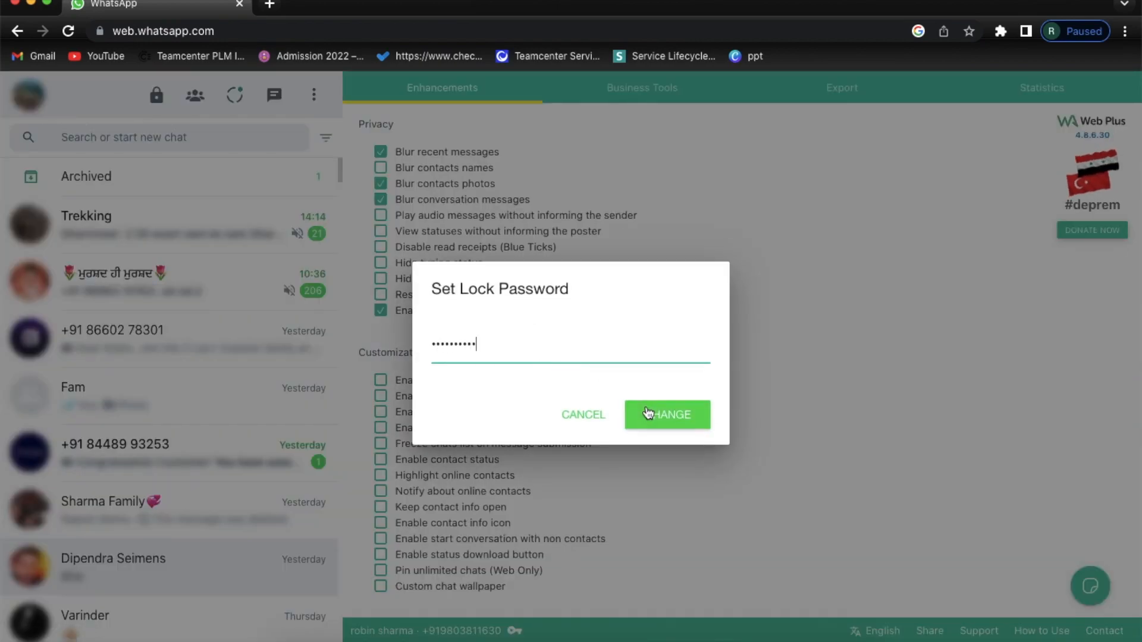
left_click(666, 414)
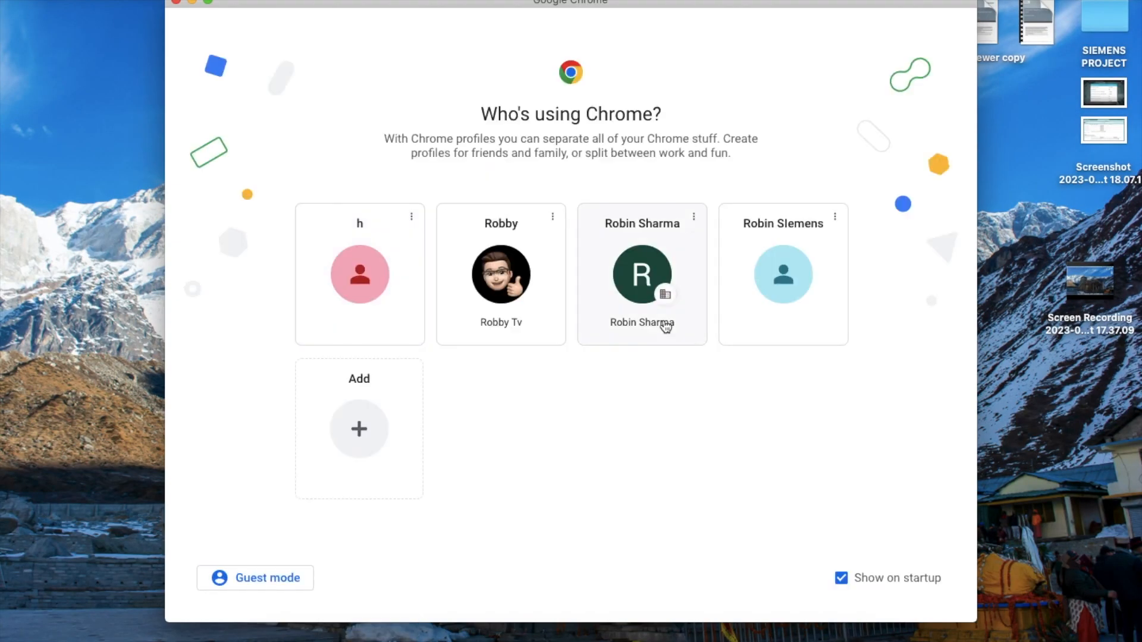
Choose the usual profile card in the 'Who's using Chrome?' window.
left_click(642, 274)
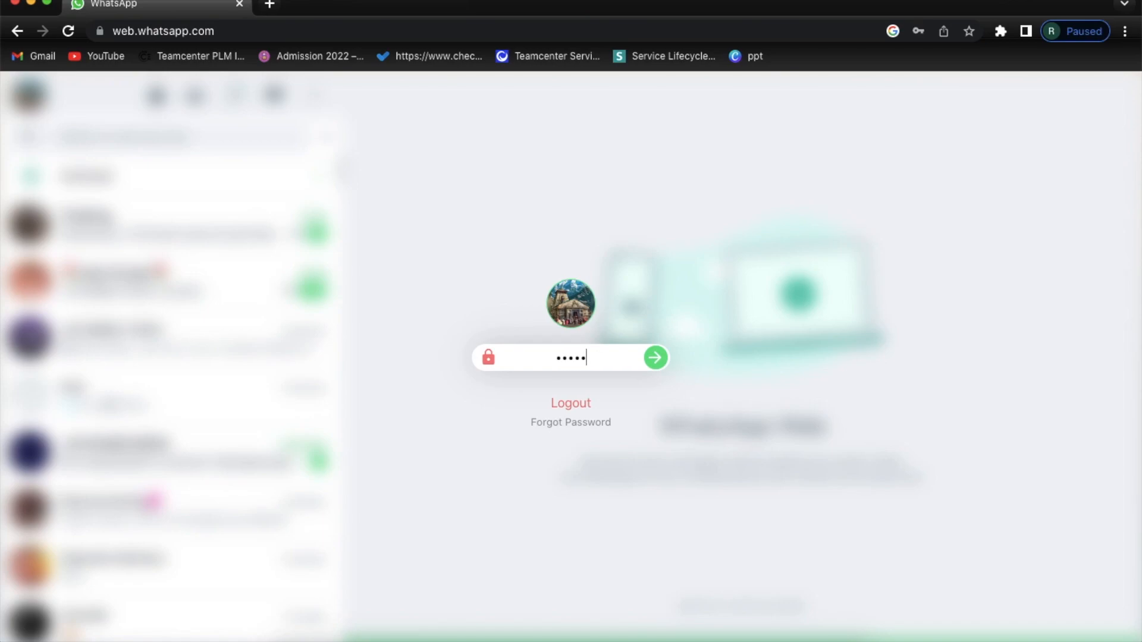
Enter the lock password on the lock screen and submit it with the green arrow.
key("backspace")
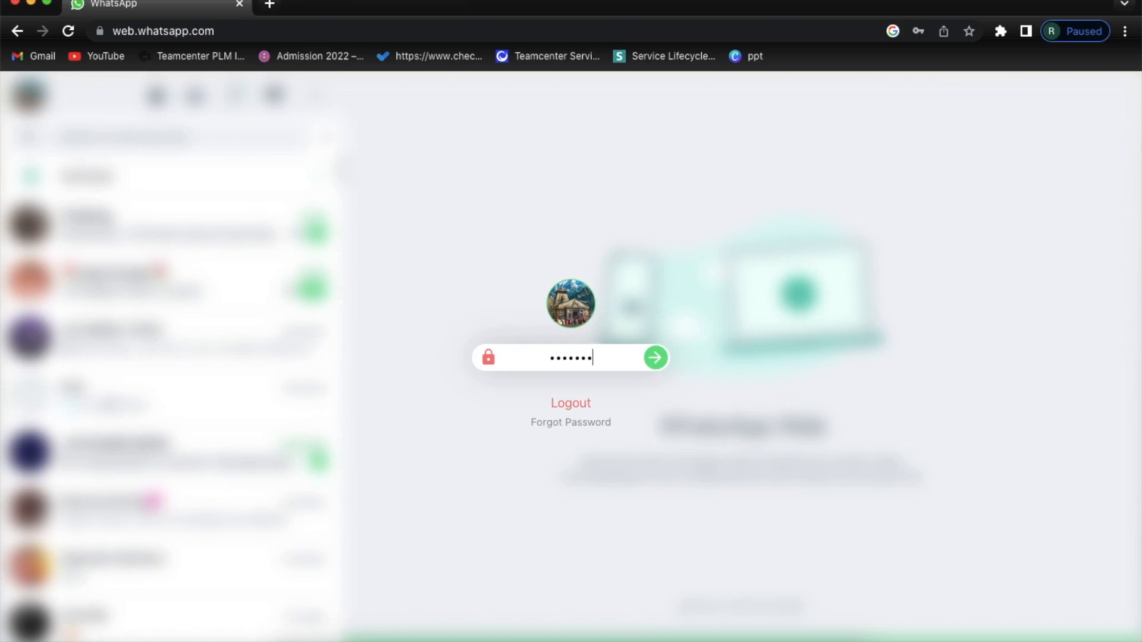
left_click(653, 358)
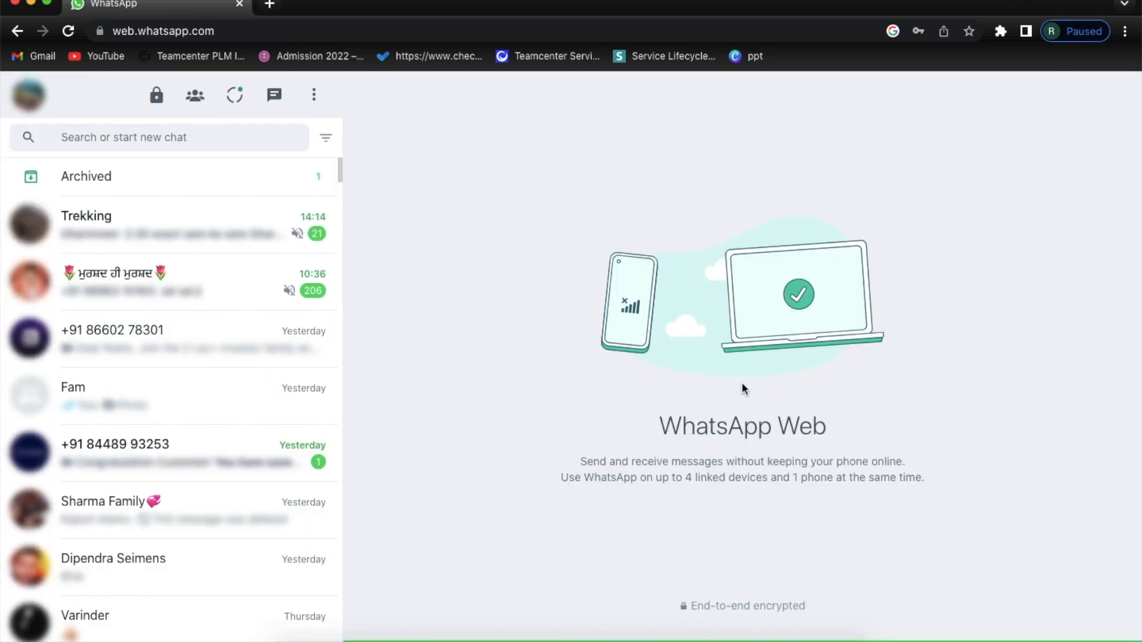
mouse_move(969, 527)
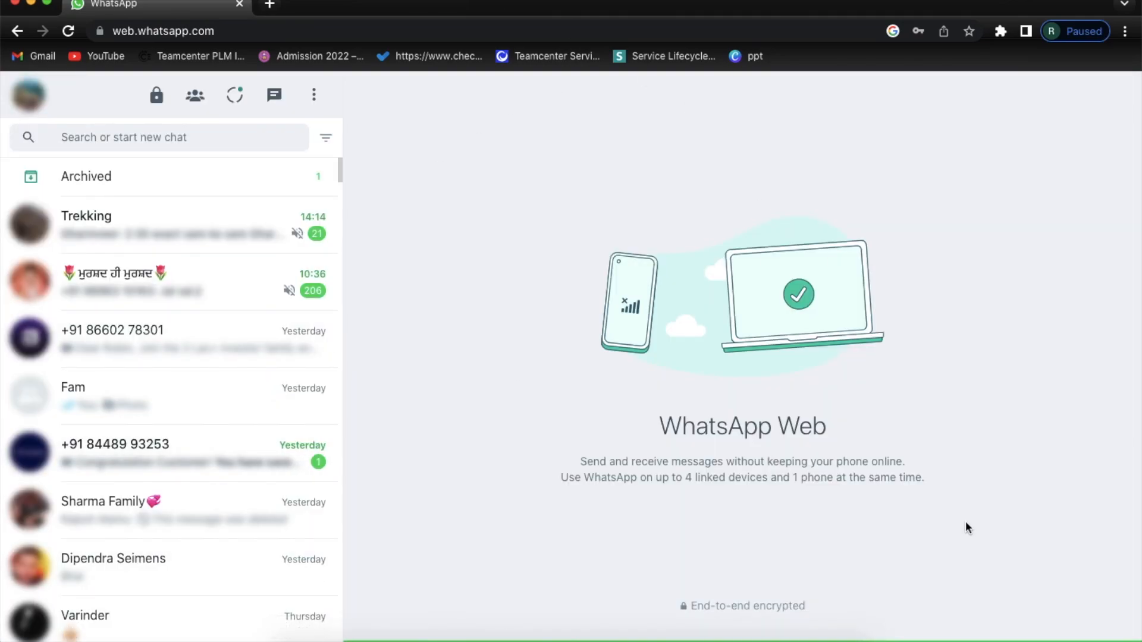
mouse_move(487, 330)
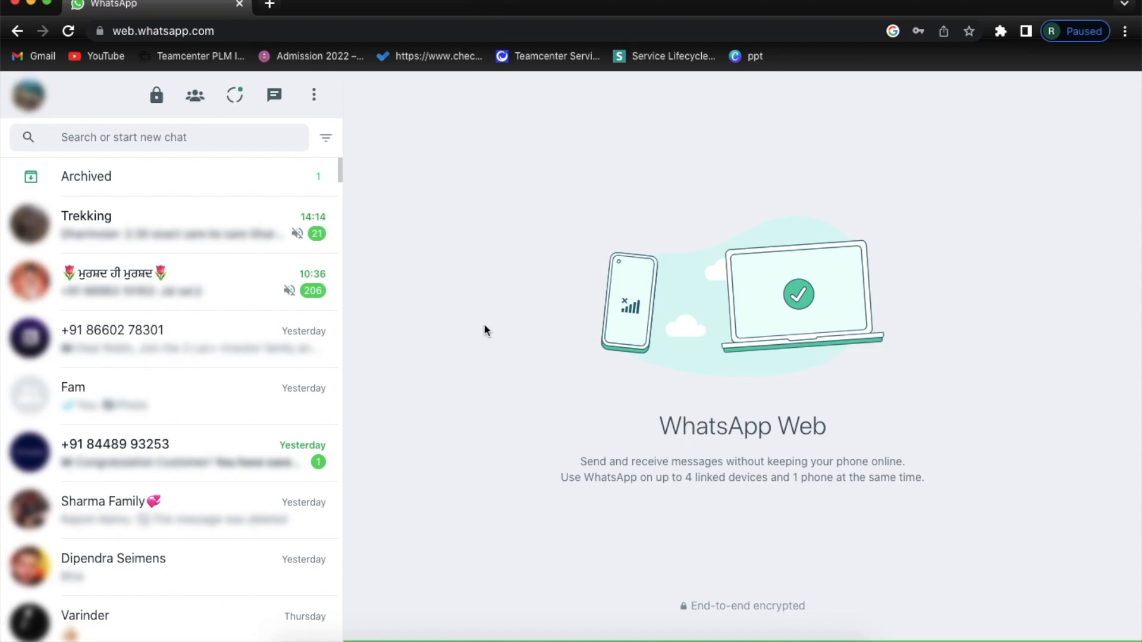